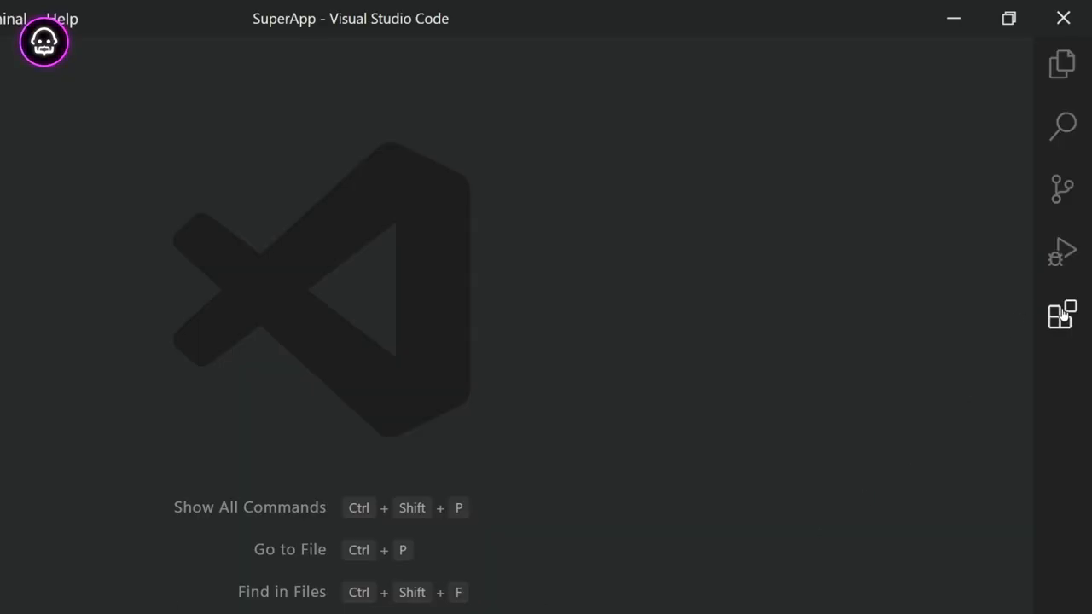
Step: Locate Bracket Pair Colorizer 2 in the Extensions marketplace
{"action": "left_click", "coordinate": [1061, 314]}
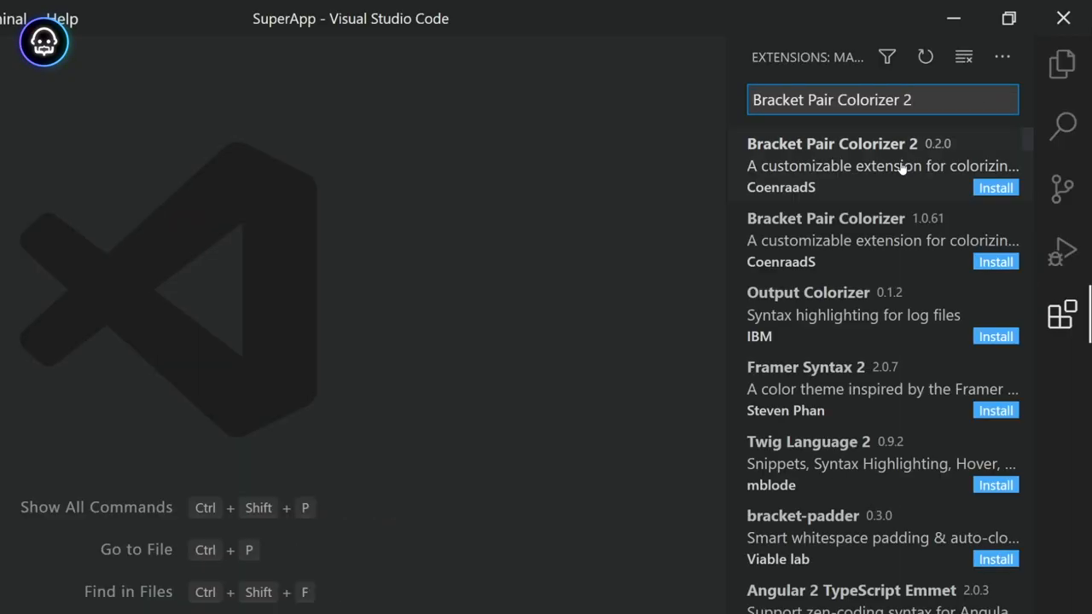
{"action": "left_click", "coordinate": [833, 157]}
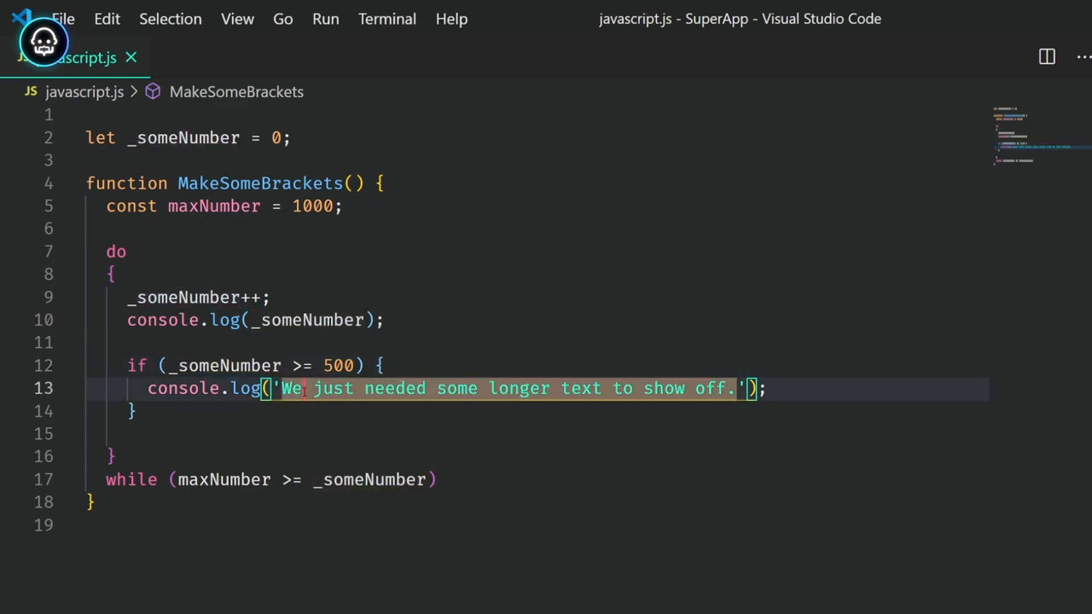
Step: Place the caret at the end of the console.log line inside the if block
{"action": "left_click", "coordinate": [768, 389]}
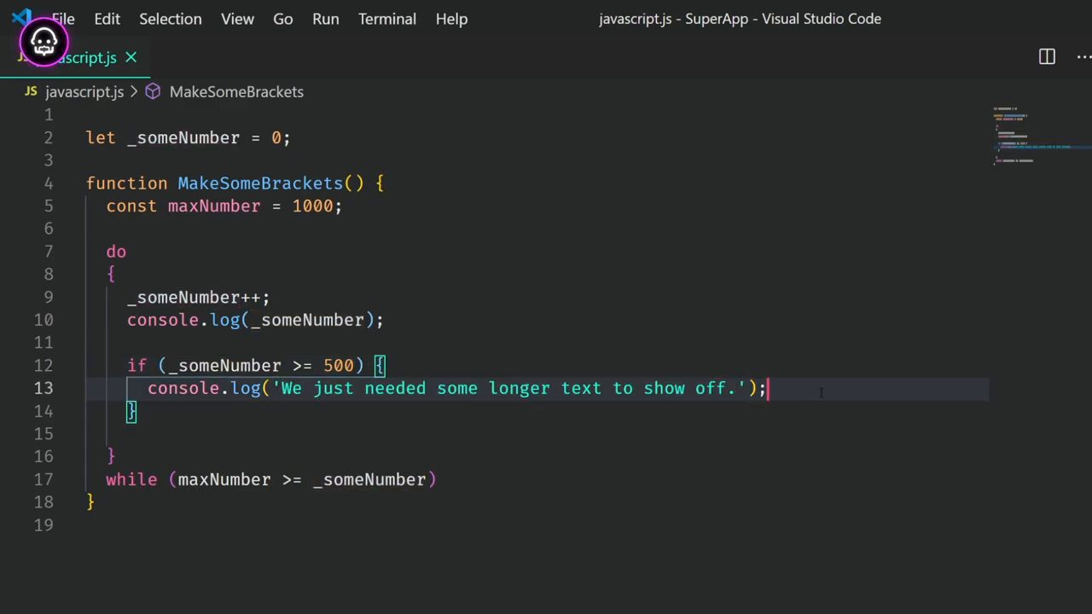
Step: Add a comment inside the if block reading "// Blue line because I'm in"
{"action": "key", "text": "Enter"}
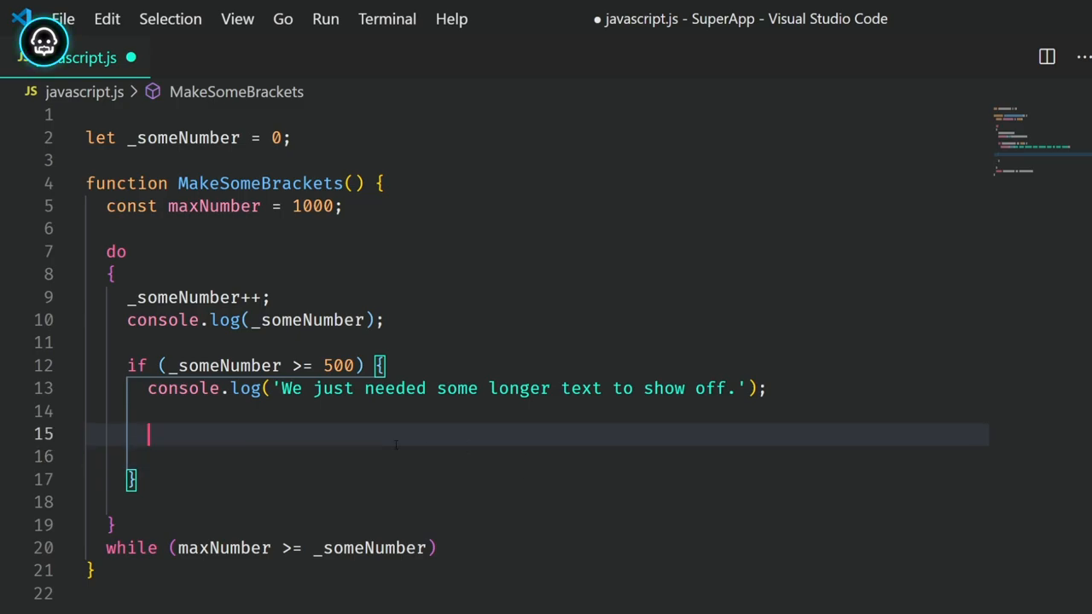
{"action": "type", "text": "//"}
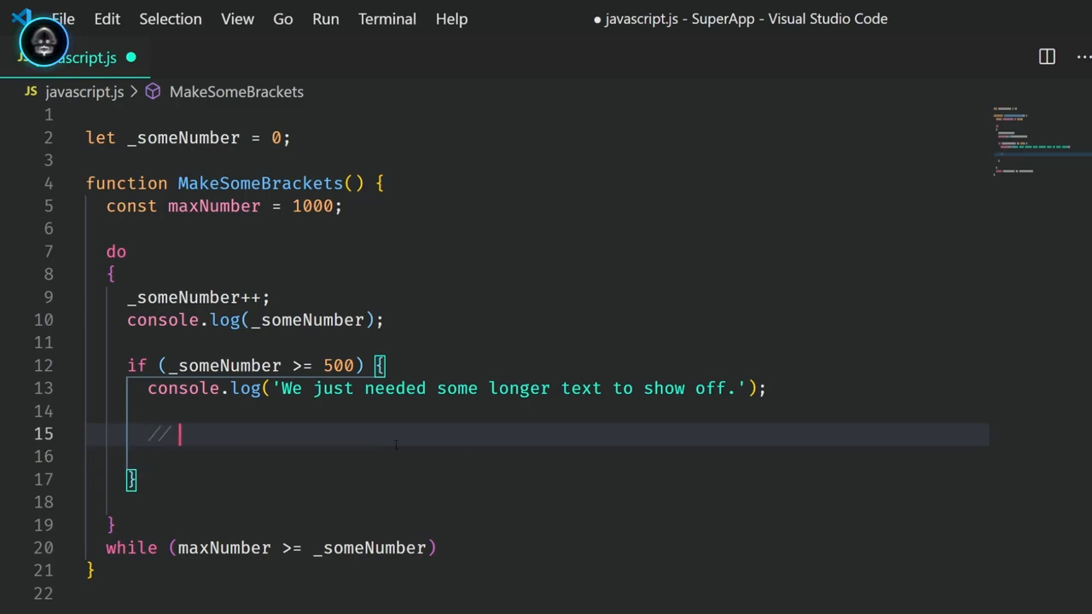
{"action": "type", "text": "Blue line"}
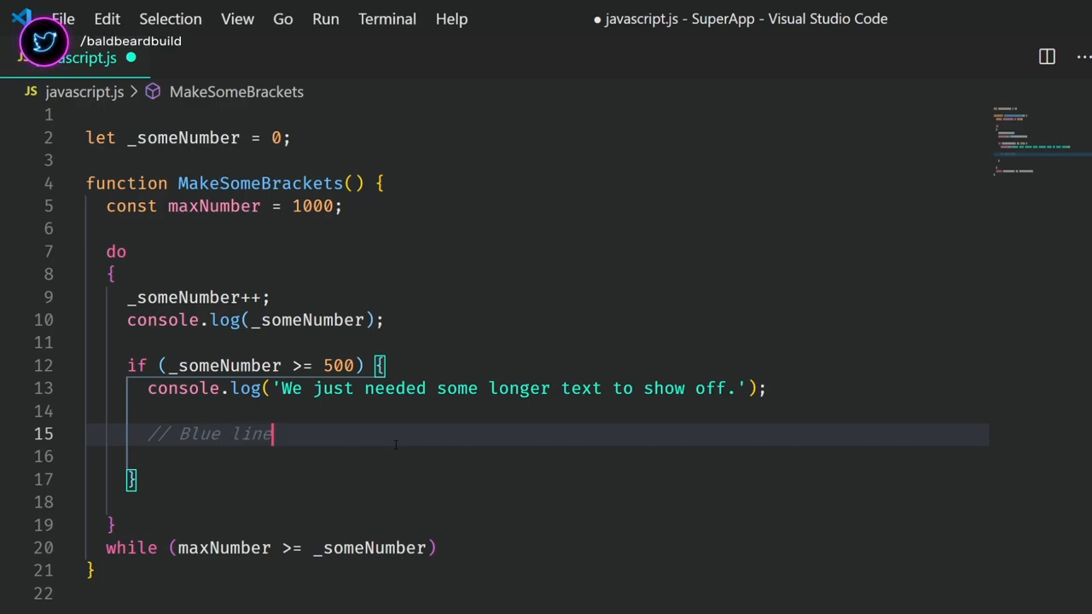
{"action": "type", "text": "because I'm in"}
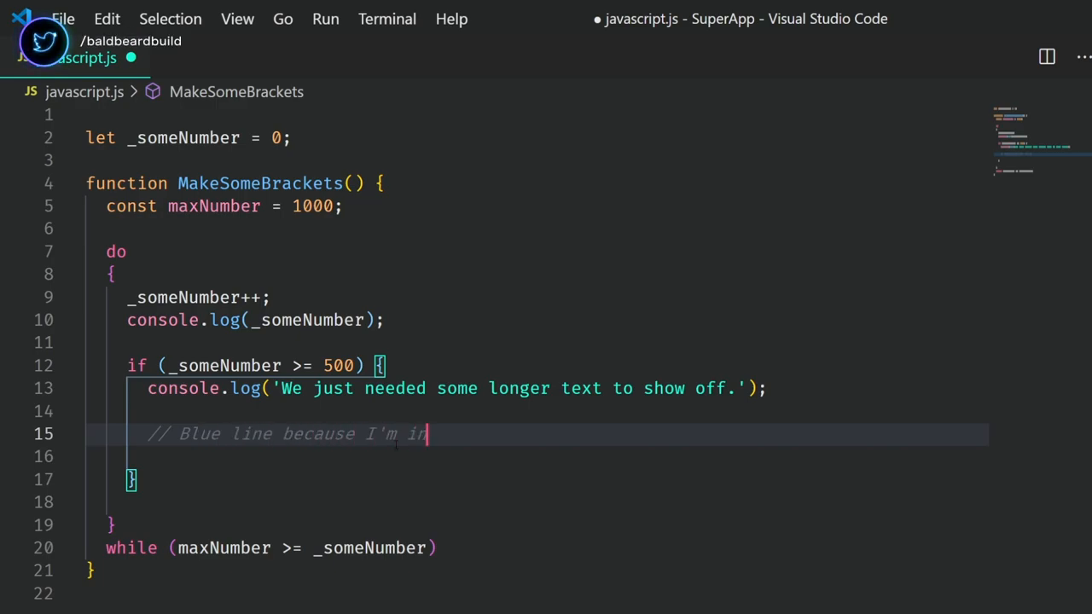